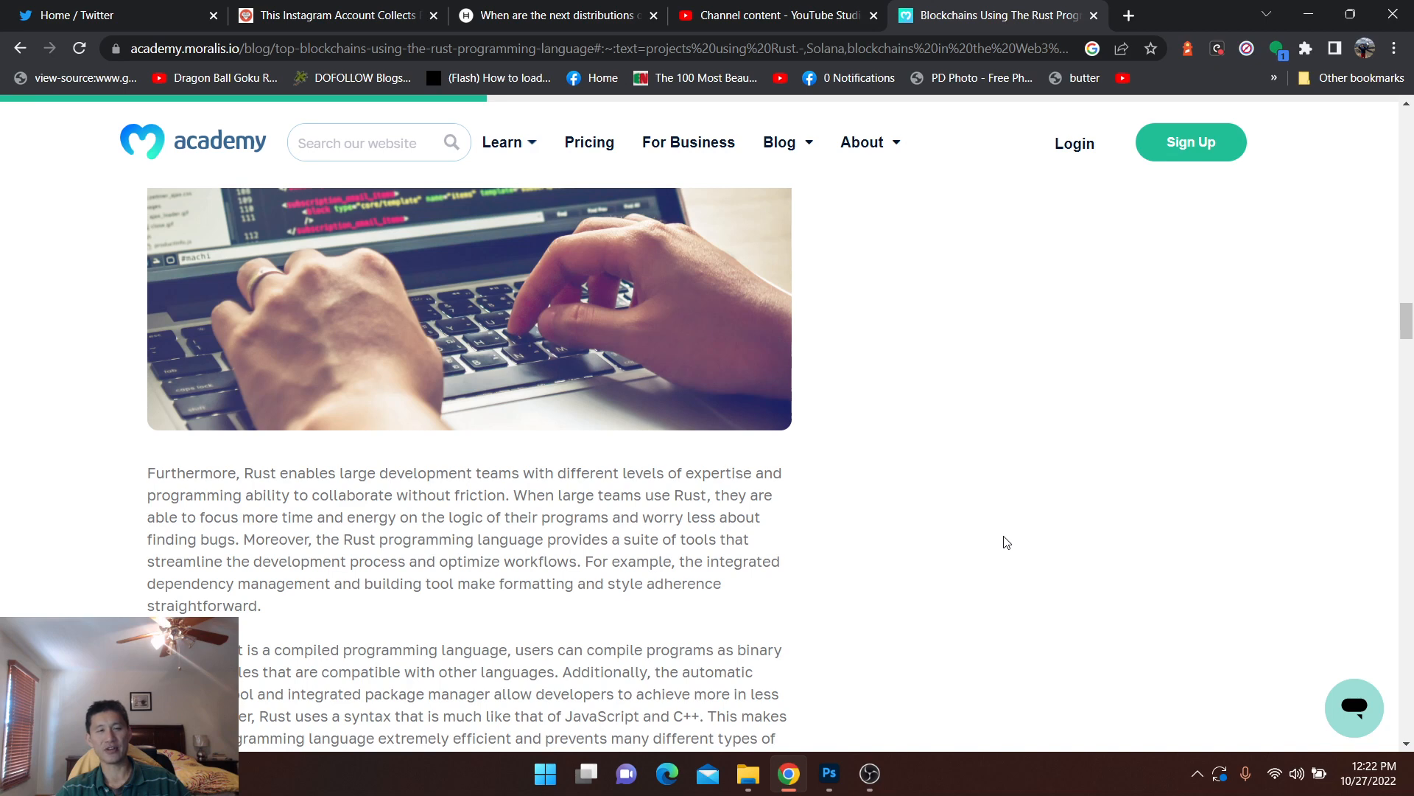
{"action": "mouse_move", "coordinate": [912, 507]}
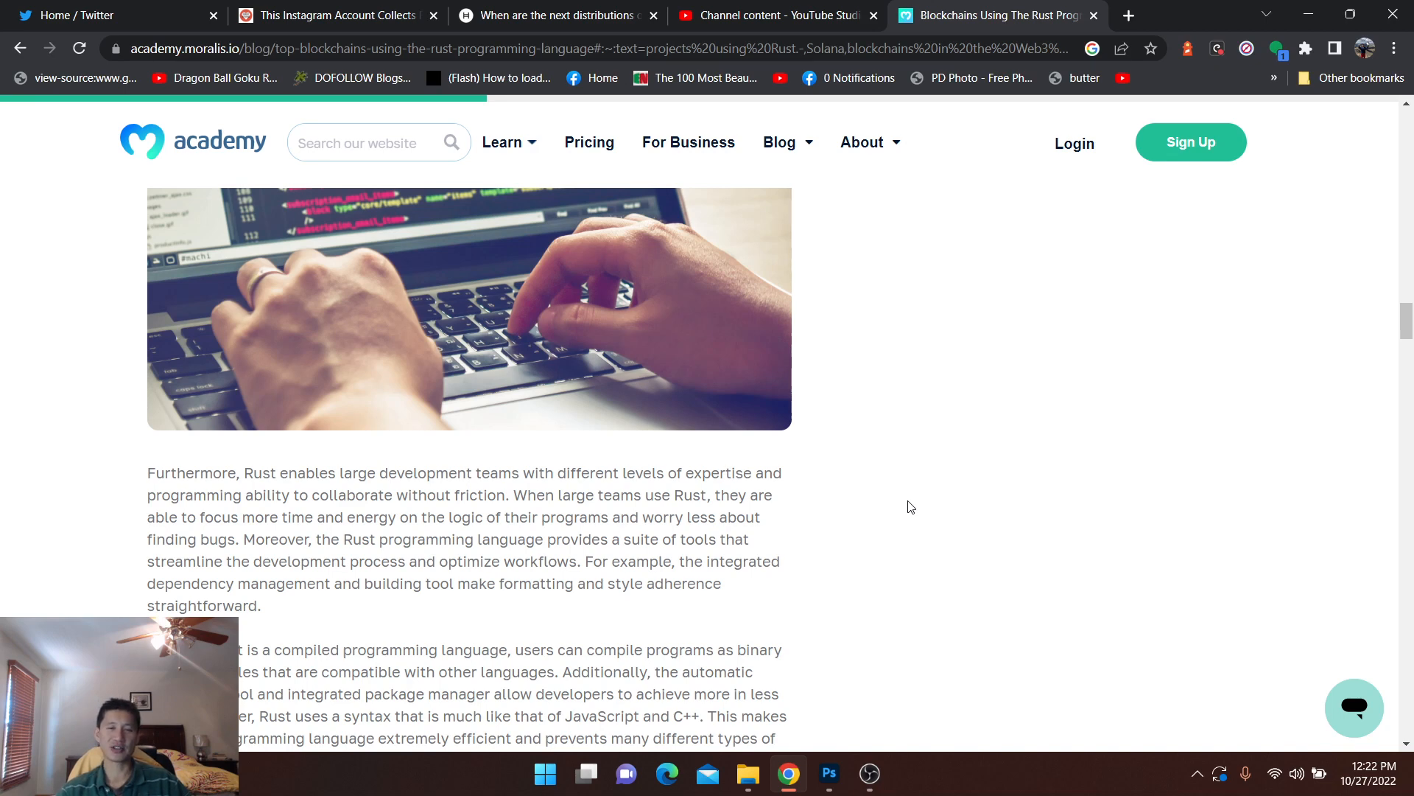